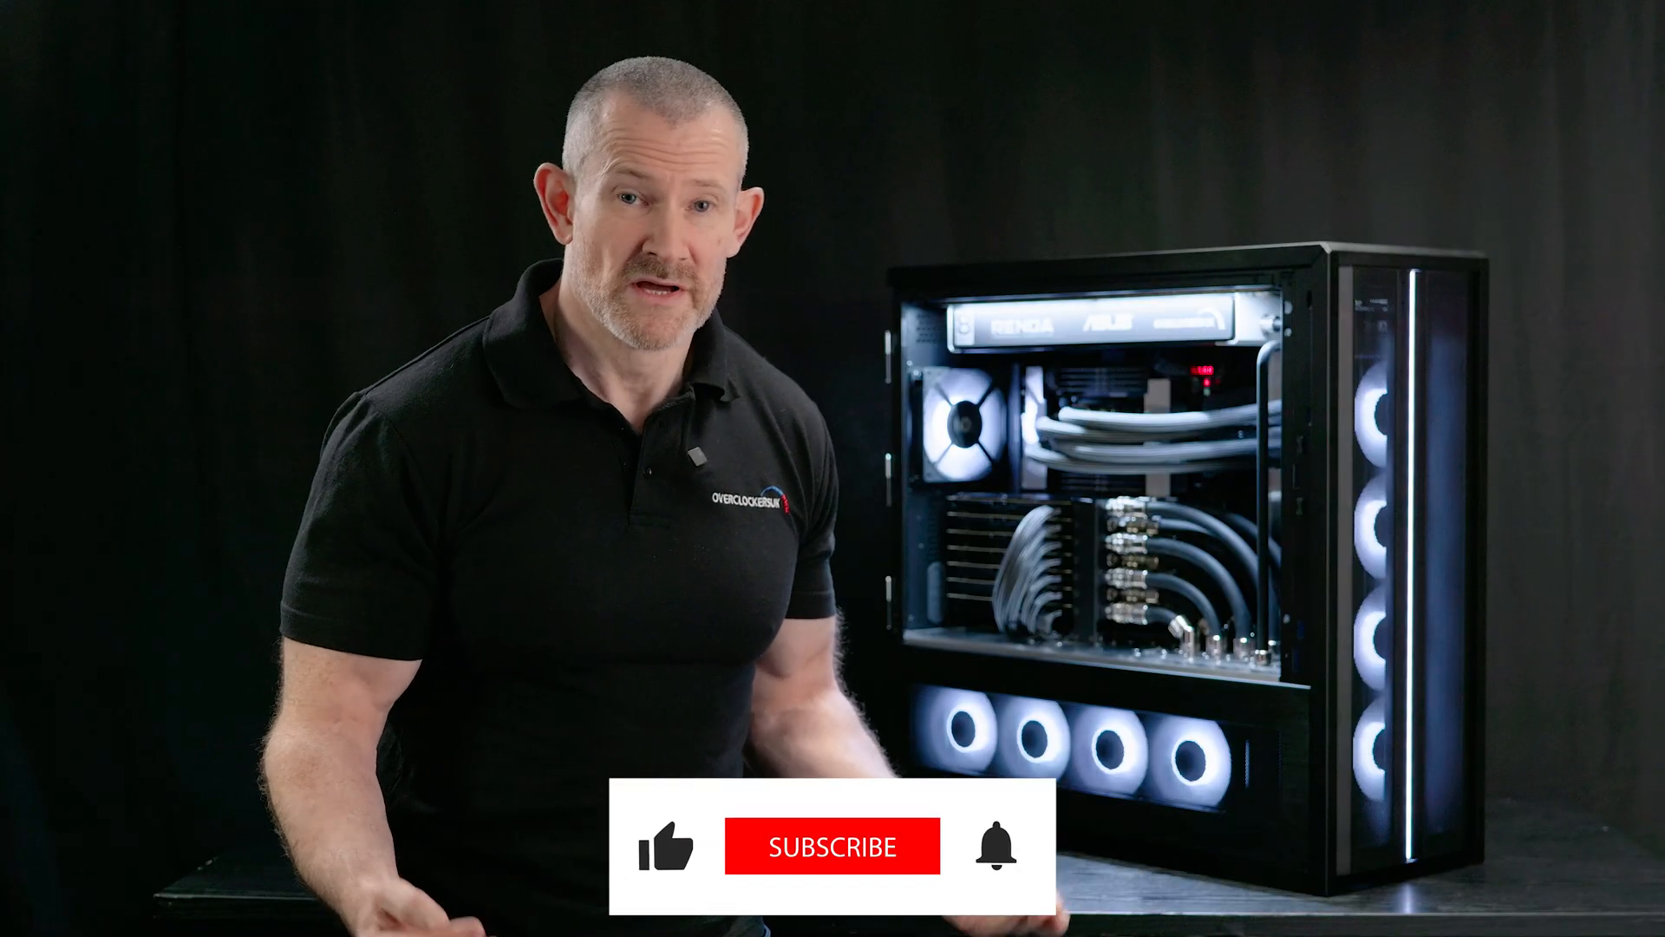
{"action": "left_click", "coordinate": [833, 847]}
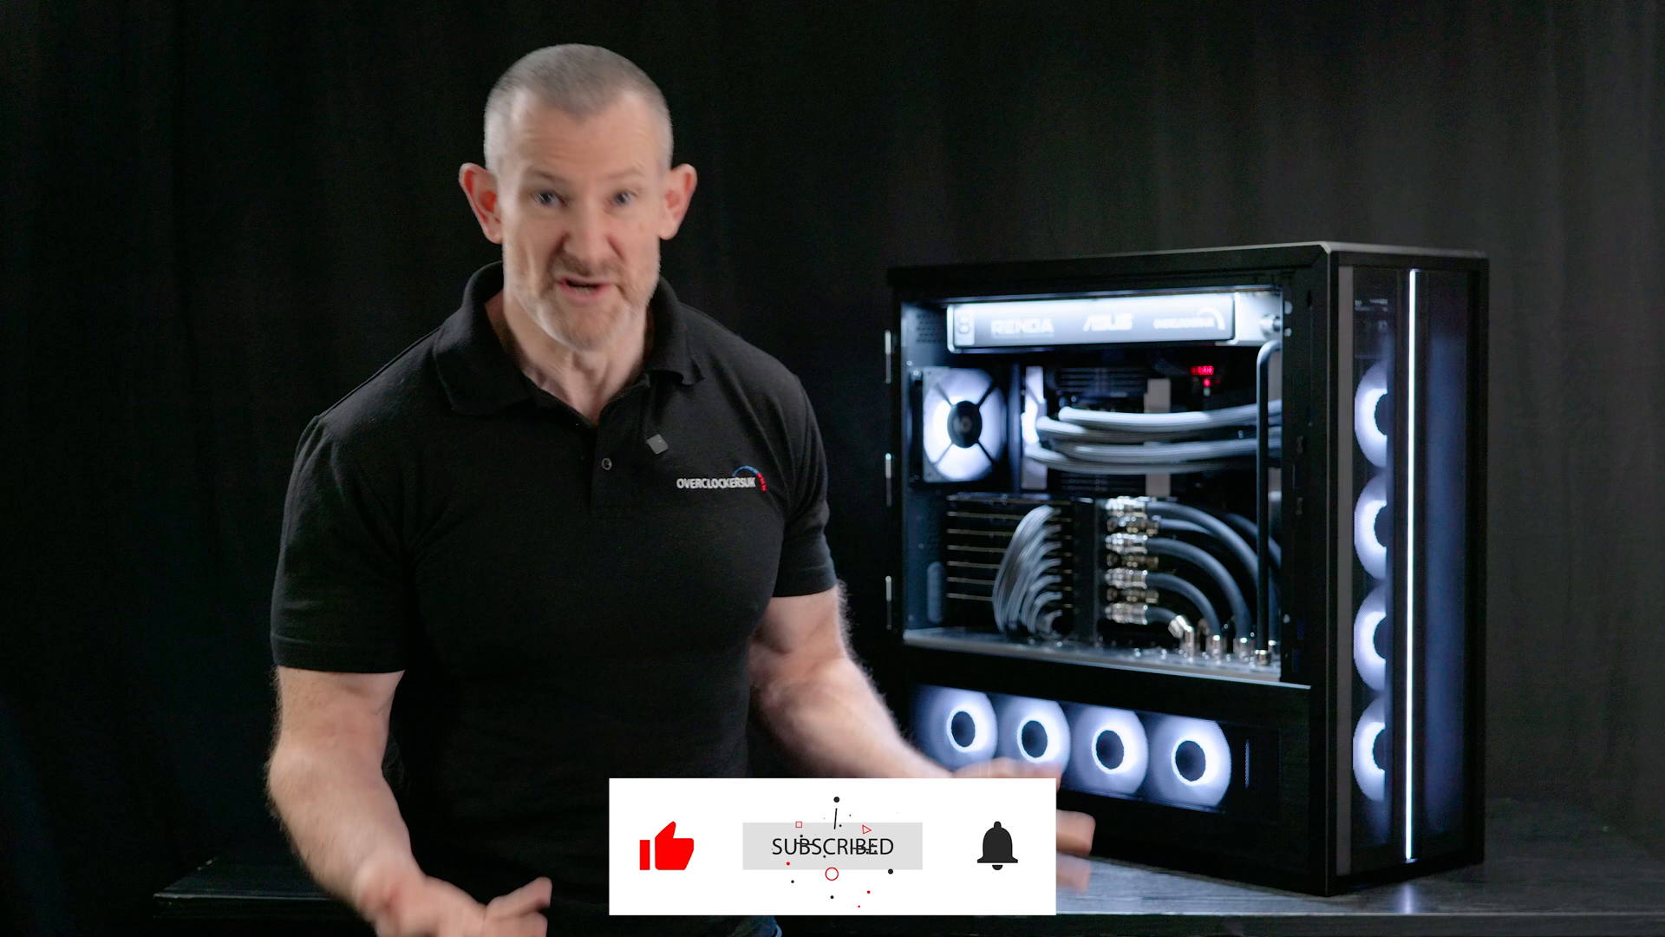